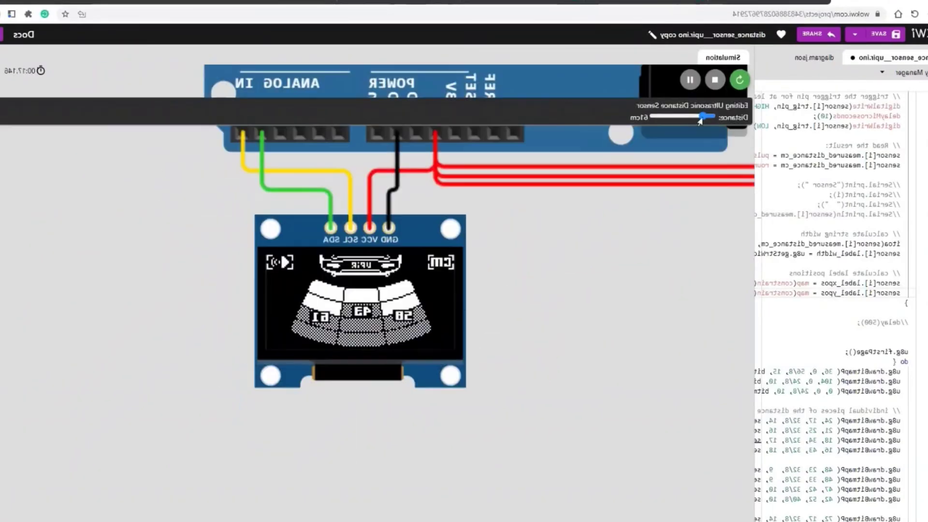
Drag the ultrasonic sensor's Distance slider higher so that side of the OLED shows more arcs.
left_click_drag(702, 116, 678, 116)
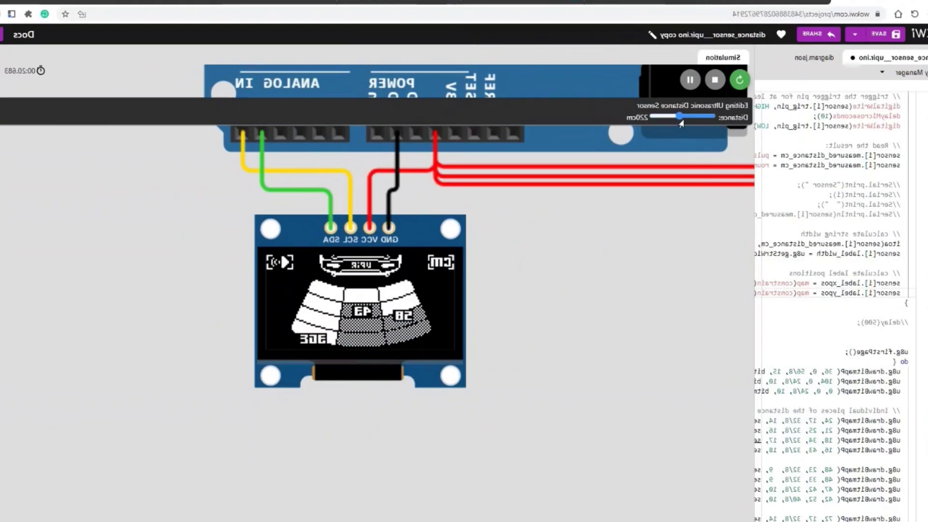